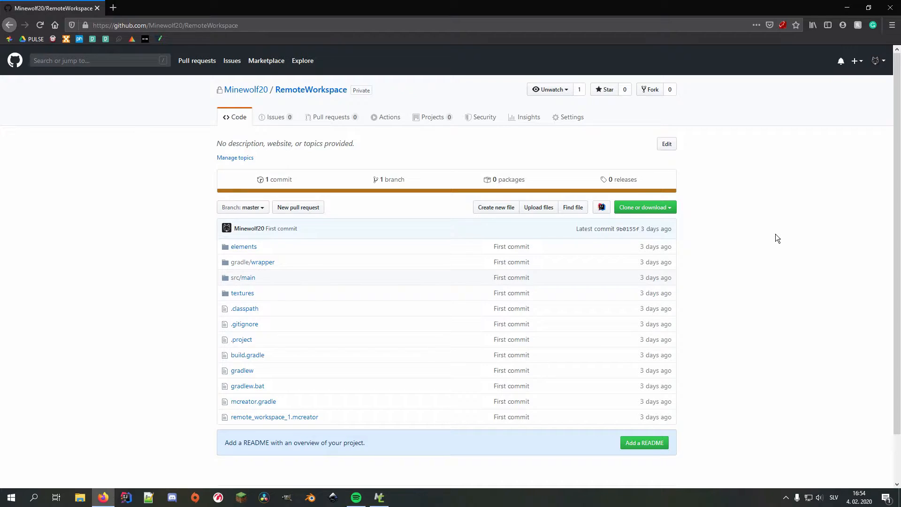
# Enter the Git account username Minewolf20 in the remote workspace dialog
pyautogui.click(641, 206)
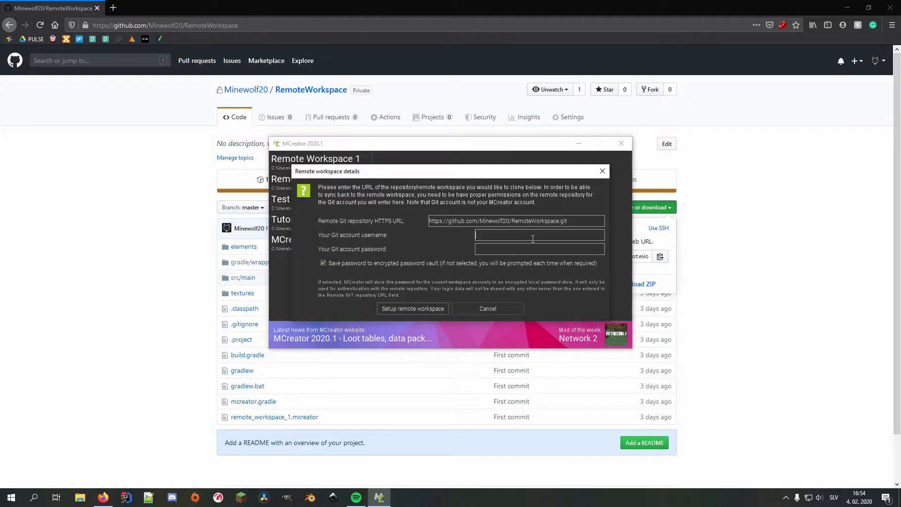
pyautogui.write('Minewolf20')
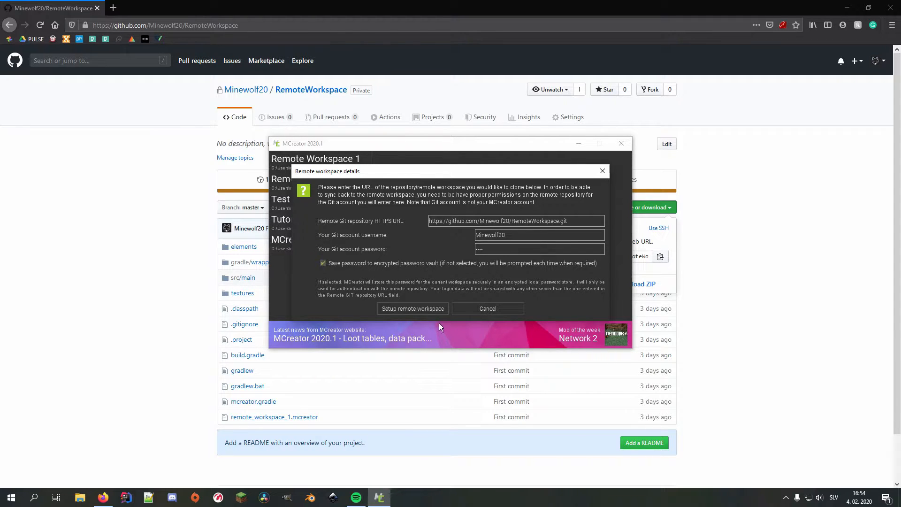
# Clone the RemoteWorkspace repository into a new folder named remote_workspace_2
pyautogui.click(411, 308)
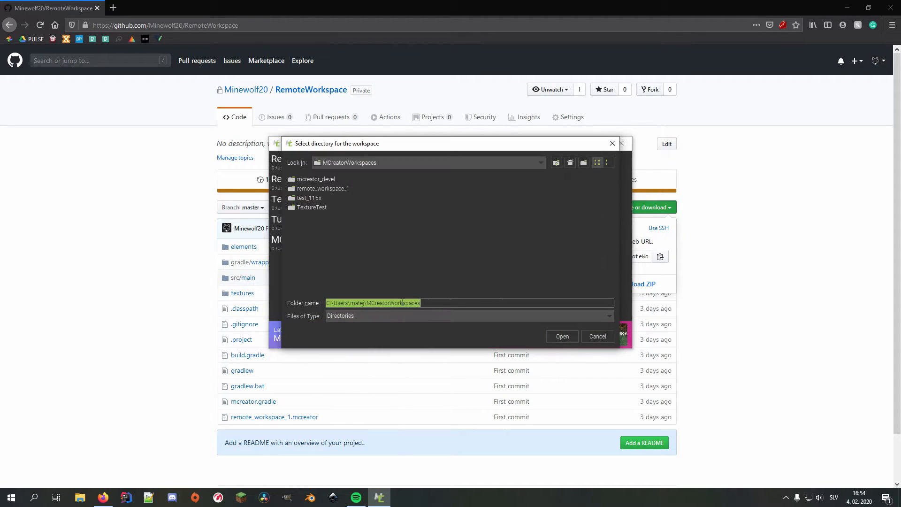
pyautogui.click(584, 163)
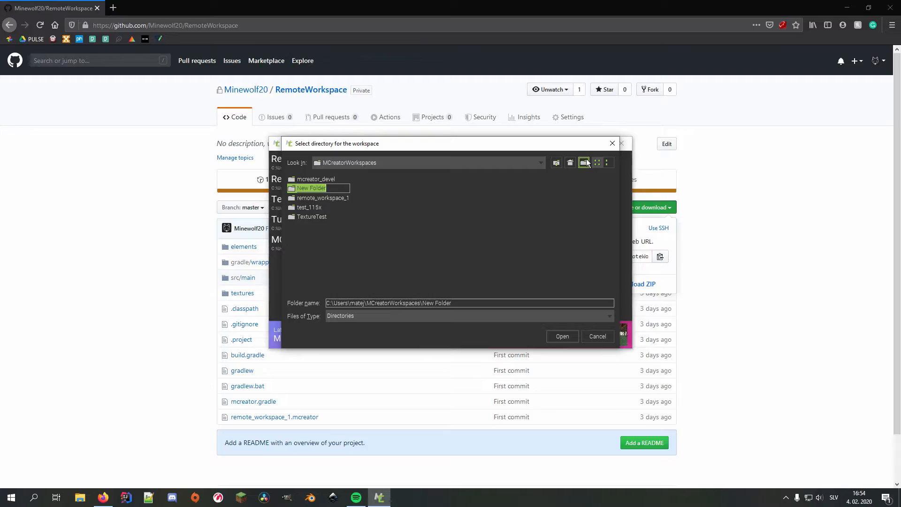
pyautogui.write('remote_workspace_2')
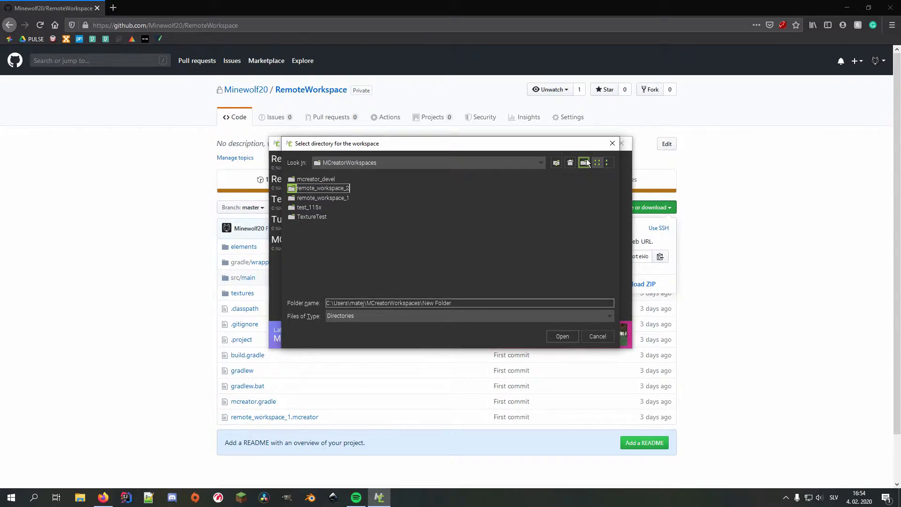
pyautogui.click(561, 336)
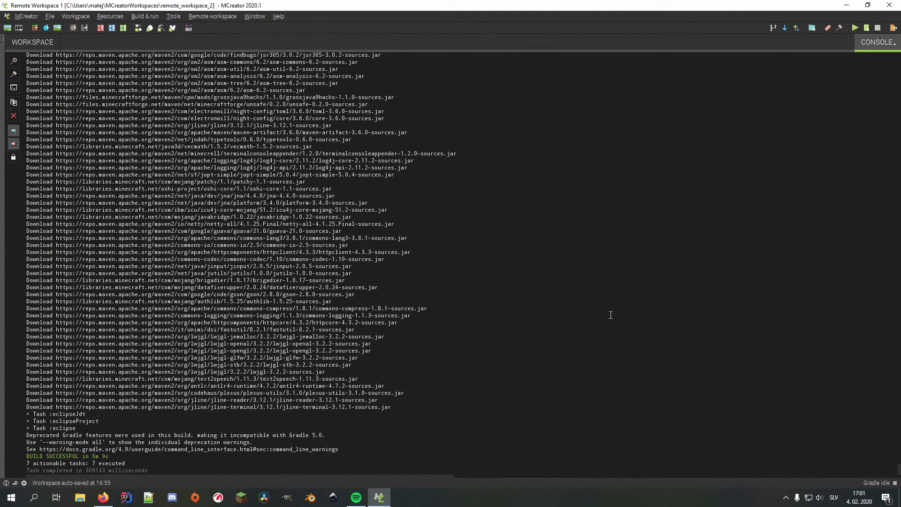
# Review the cloned workspace's 21 mod elements and its First commit history
pyautogui.click(31, 41)
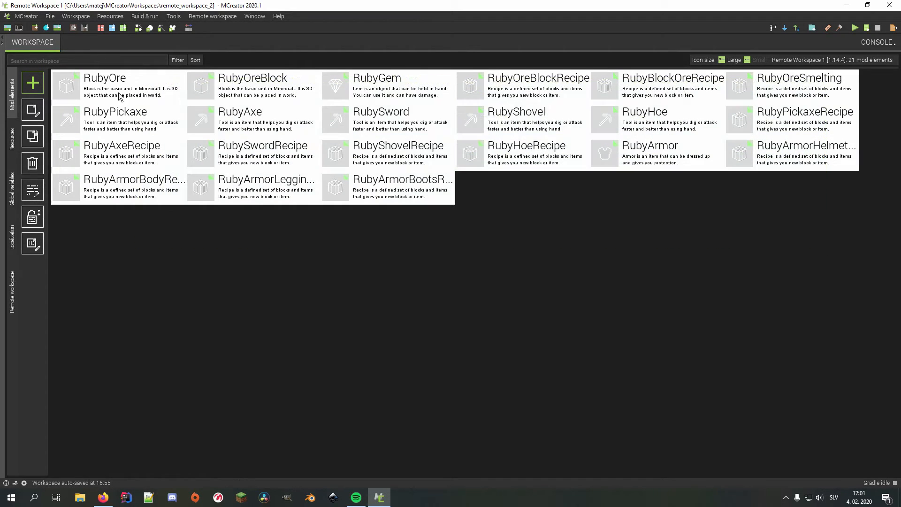
pyautogui.click(11, 290)
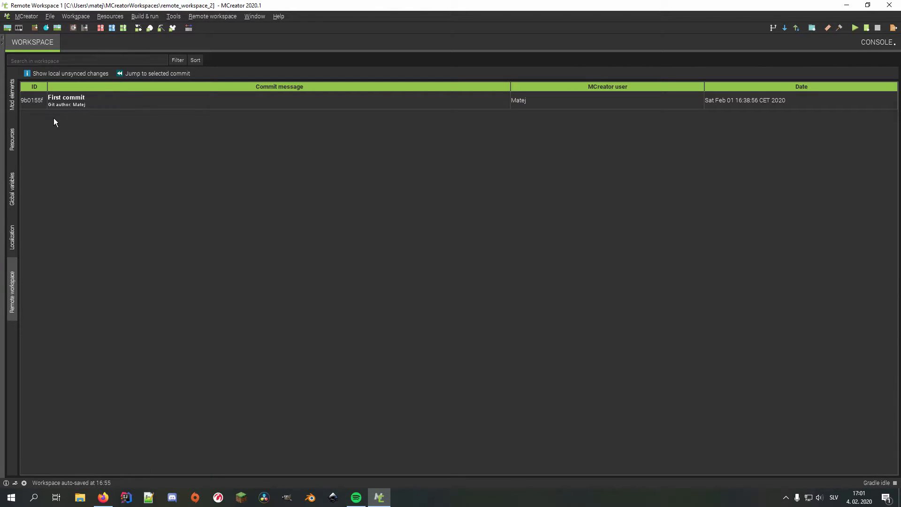